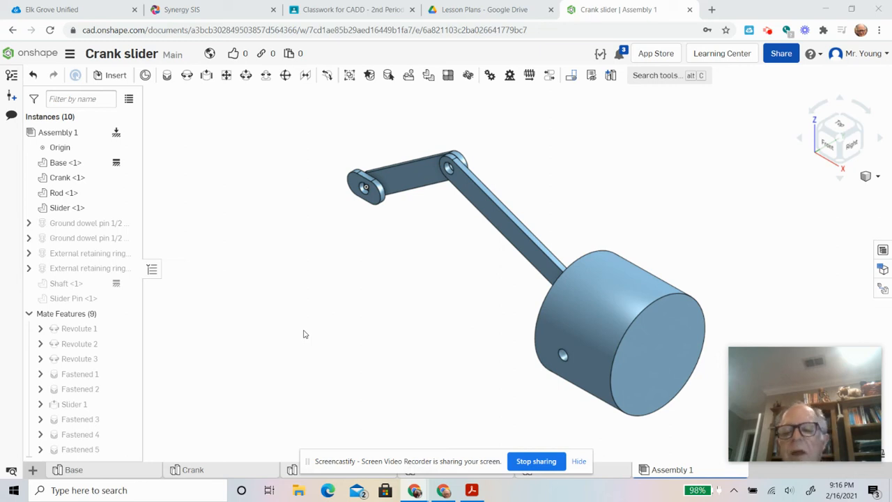
Show the Base part studio with its sketch, extrude and added plane.
left_click(80, 268)
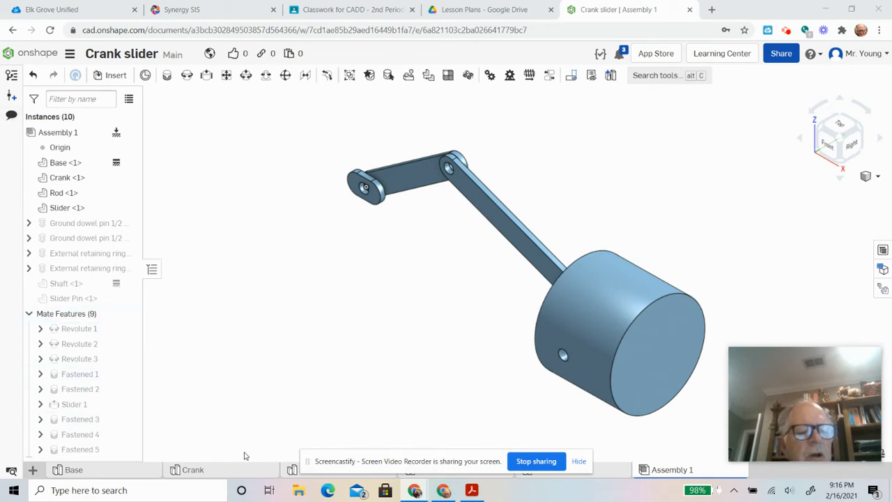
left_click(73, 469)
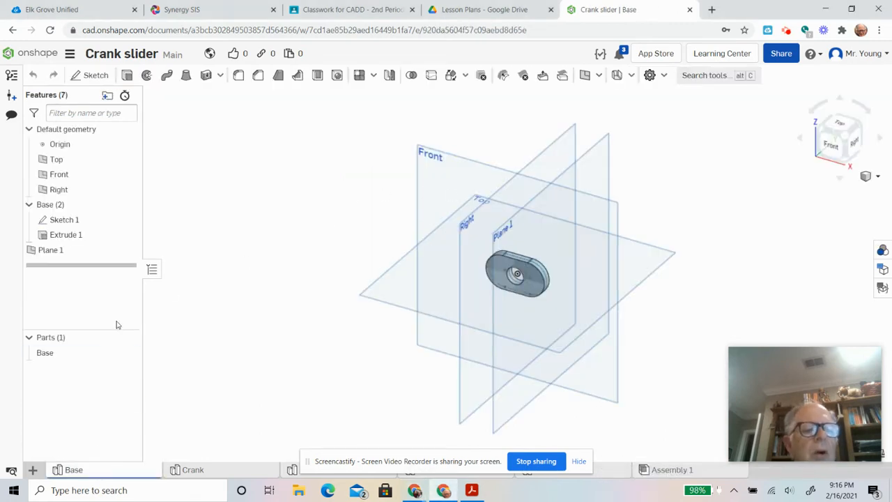
mouse_move(76, 448)
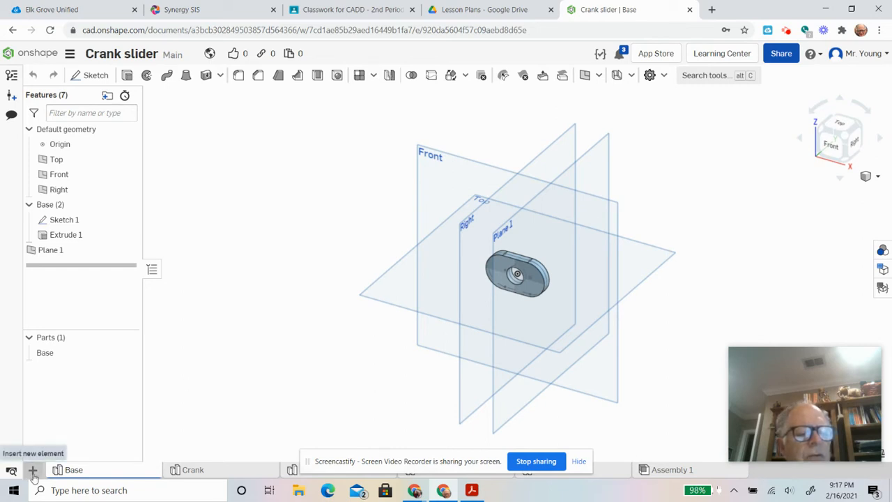
Insert a new empty Part Studio and bring up its tab options.
left_click(32, 468)
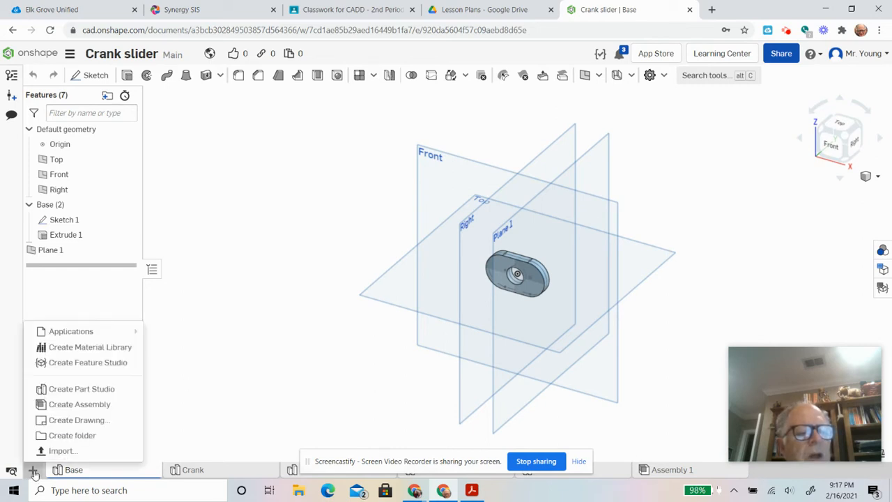
mouse_move(81, 388)
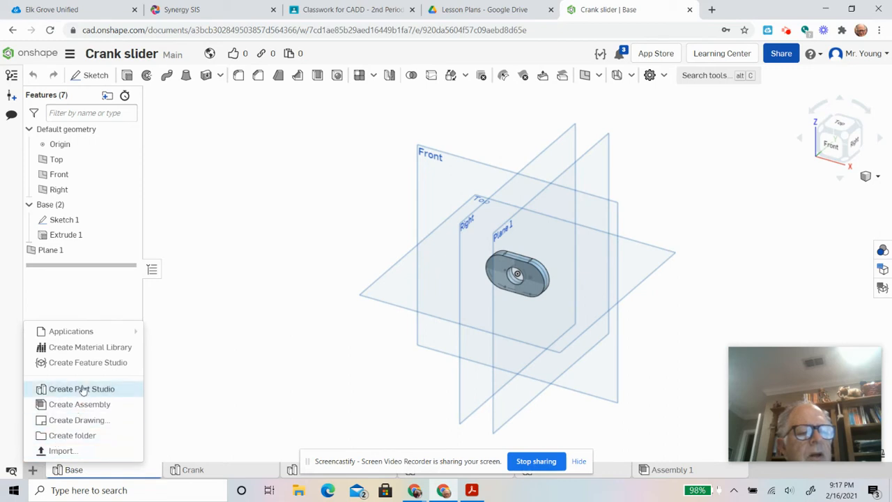
left_click(81, 389)
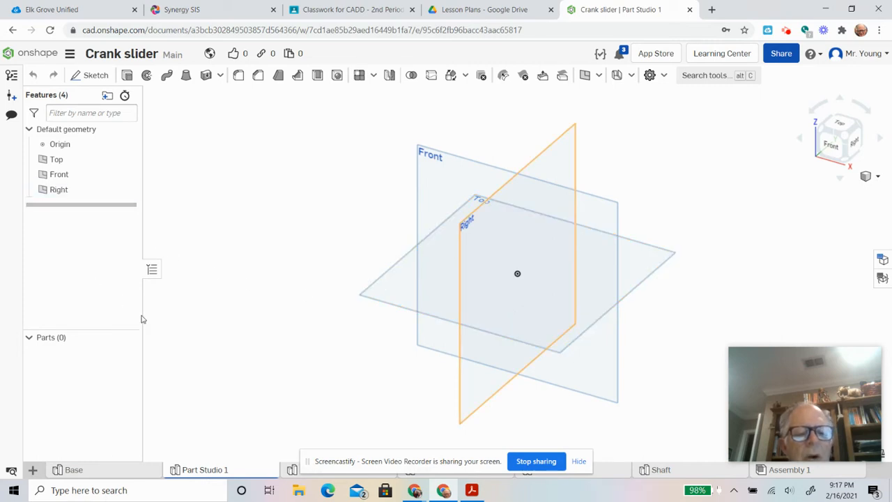
right_click(204, 469)
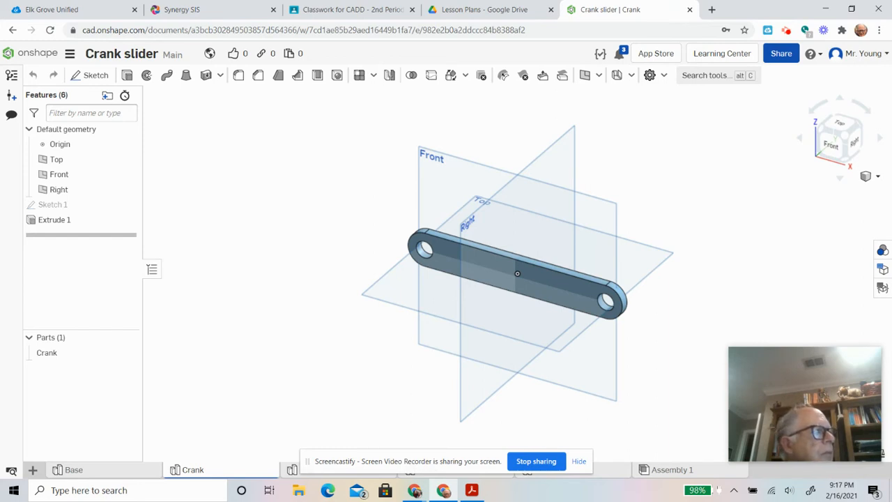
mouse_move(369, 453)
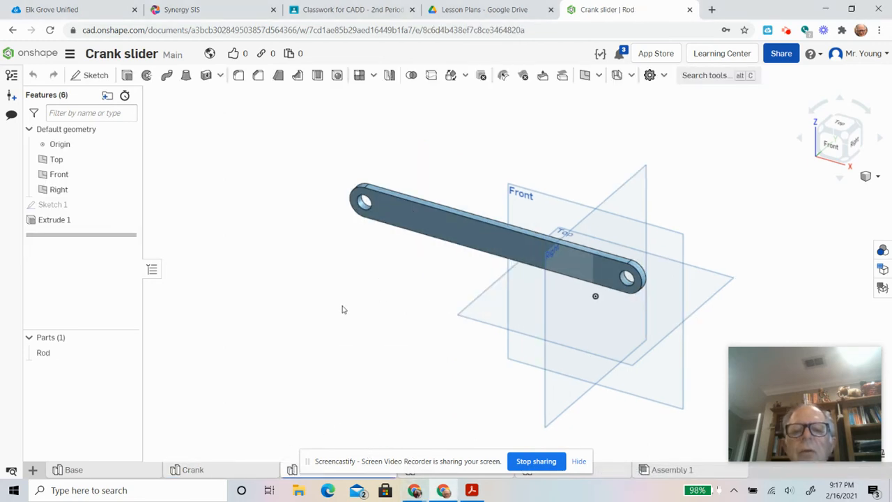
mouse_move(491, 234)
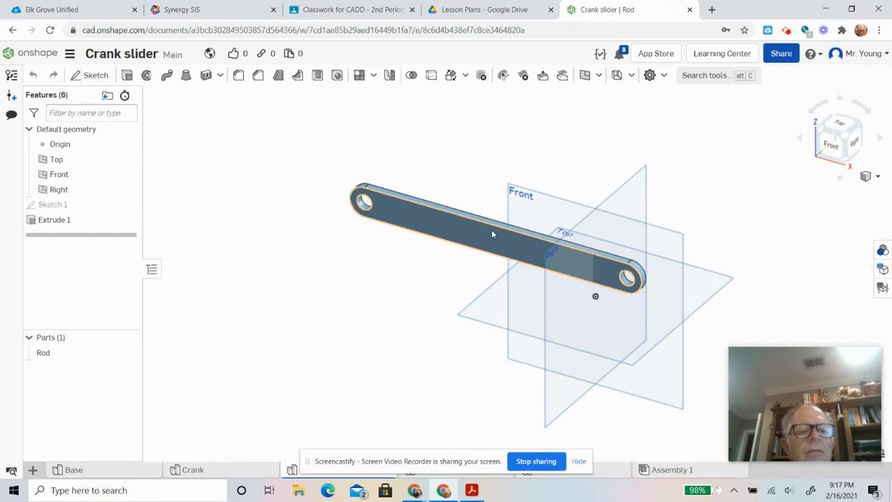
Return to the Crank part studio after viewing the rod link.
left_click(192, 469)
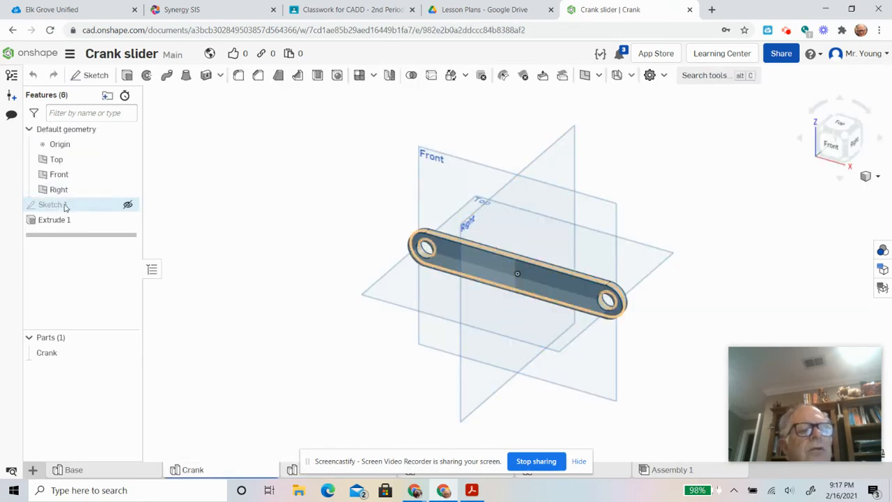
Inspect the crank's Sketch 1 dimensions (5.5 length, 0.5 and 1 diameters) without saving changes.
double_click(50, 205)
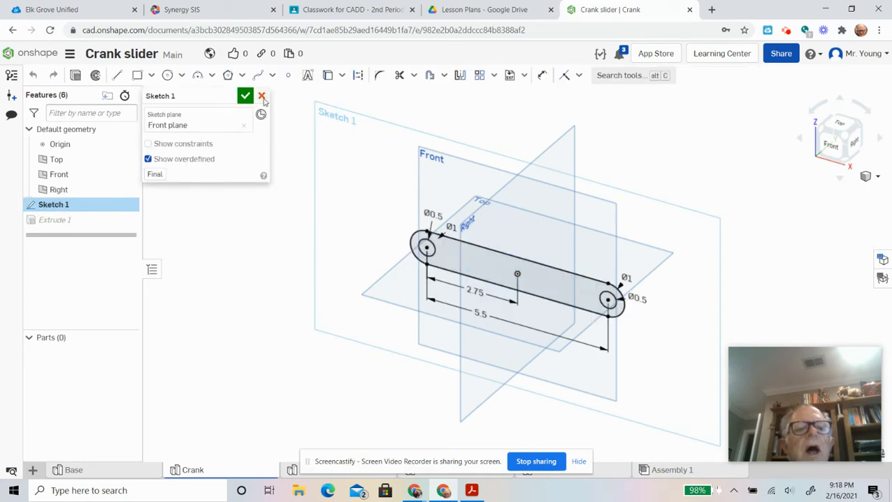
left_click(244, 95)
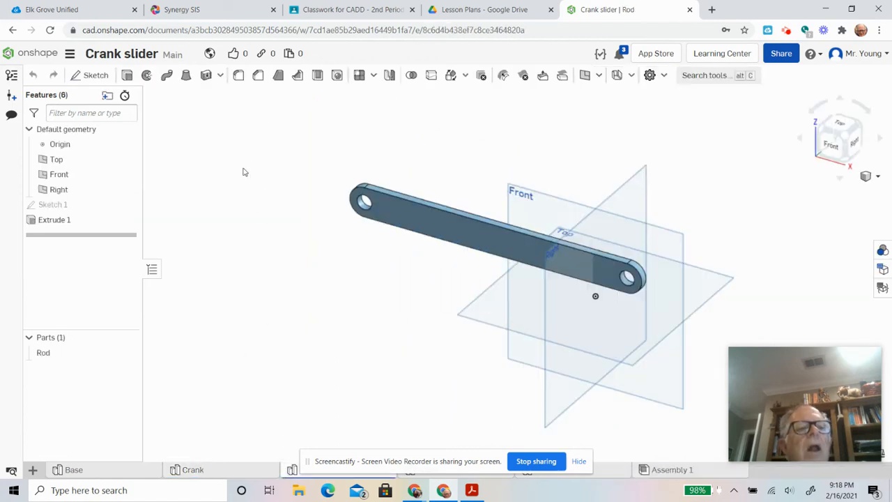
mouse_move(96, 75)
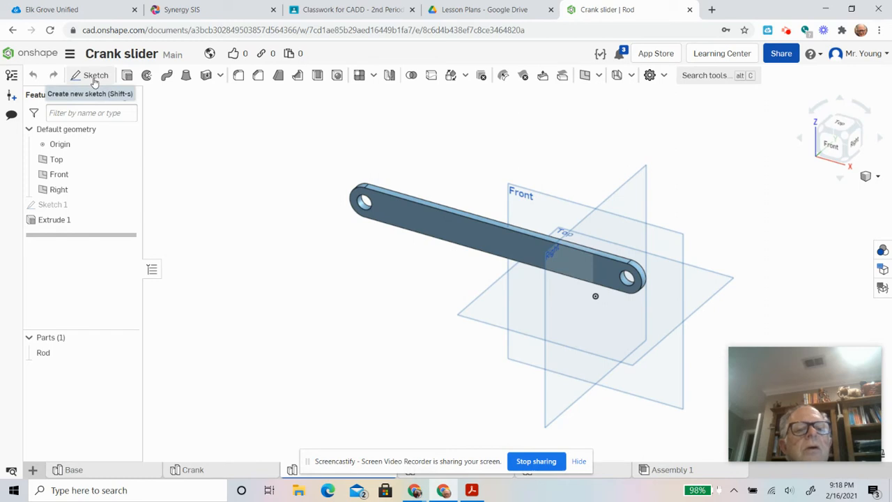
mouse_move(96, 75)
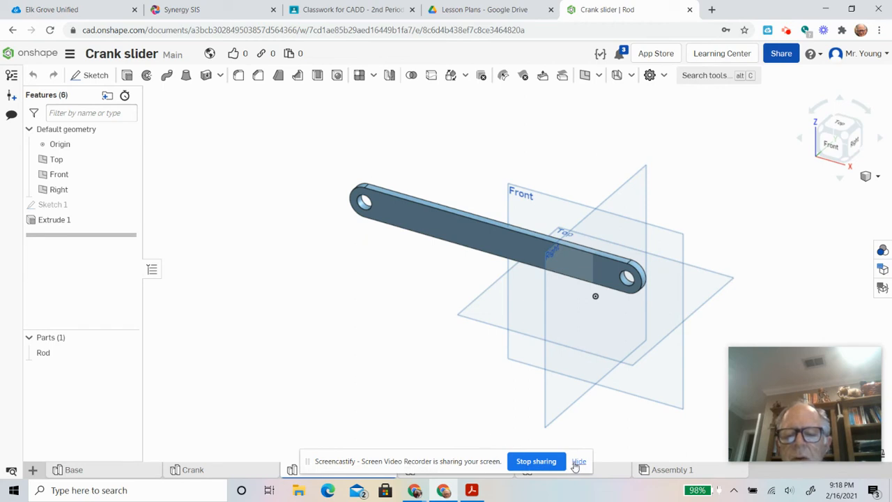
mouse_move(527, 431)
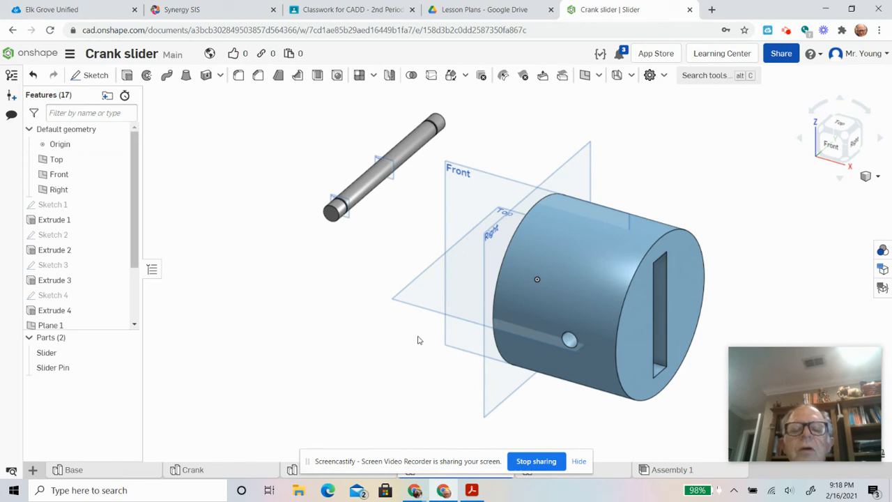
mouse_move(381, 260)
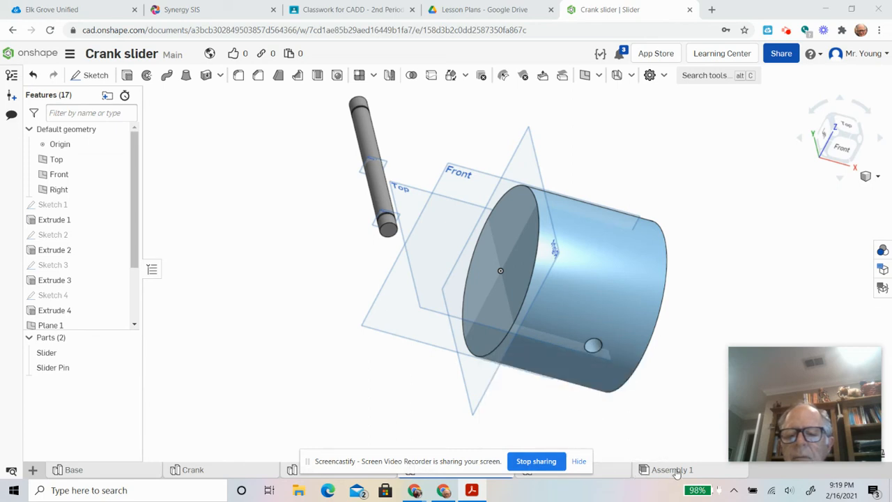
Open Assembly 1 and drag the crank and slider through several linkage positions.
left_click(671, 469)
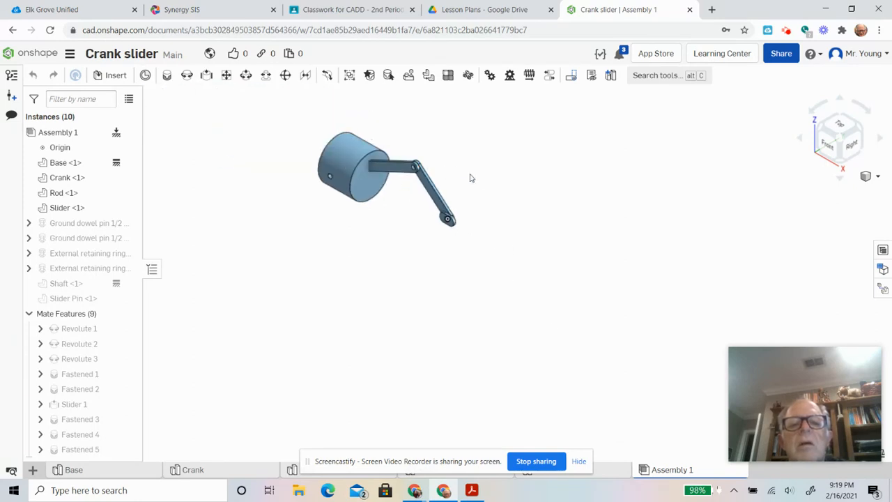
left_click_drag(471, 178, 430, 256)
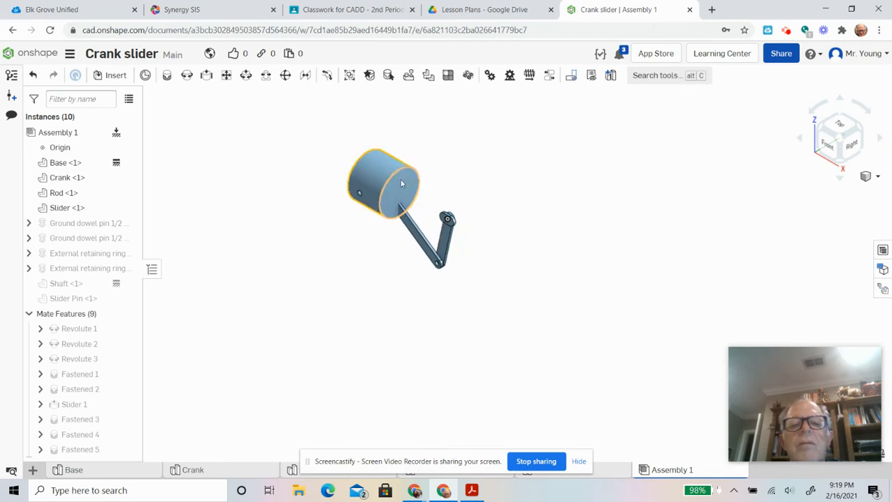
left_click_drag(401, 184, 480, 270)
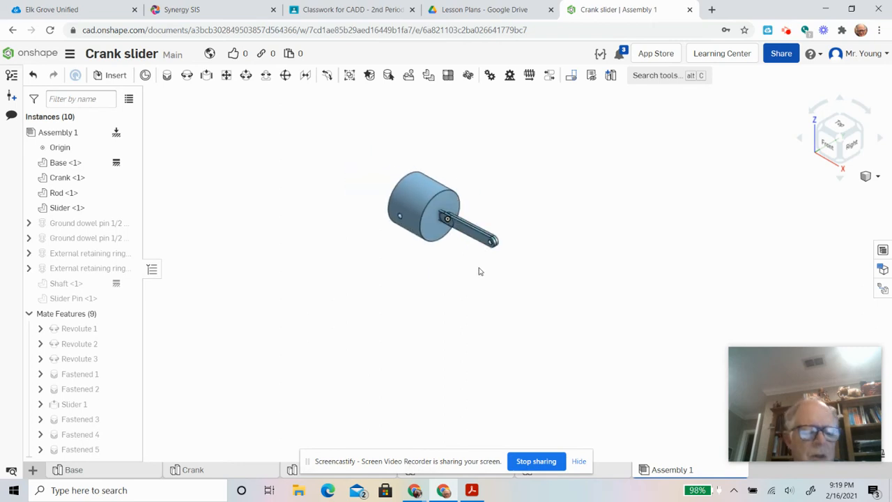
left_click_drag(443, 209, 387, 174)
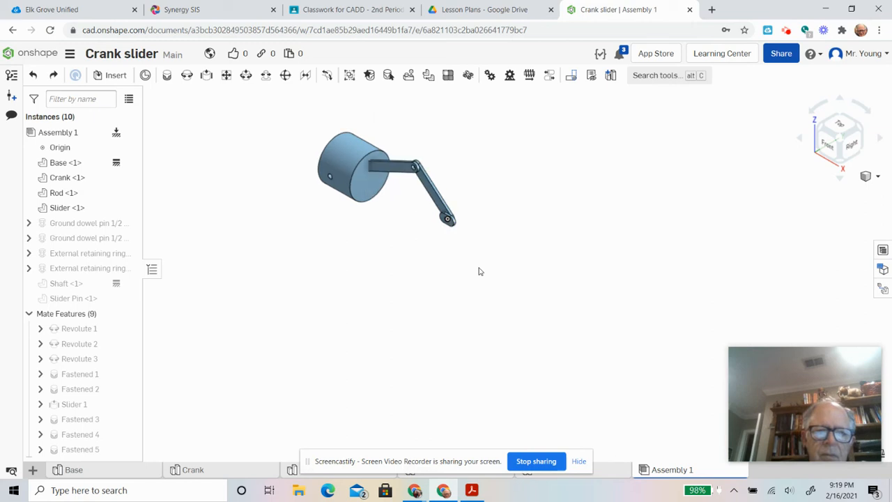
left_click_drag(387, 178, 516, 258)
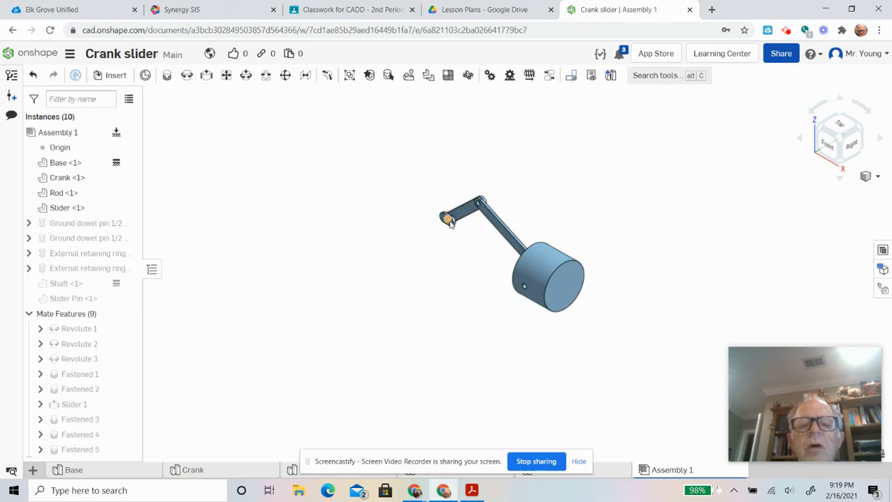
mouse_move(187, 75)
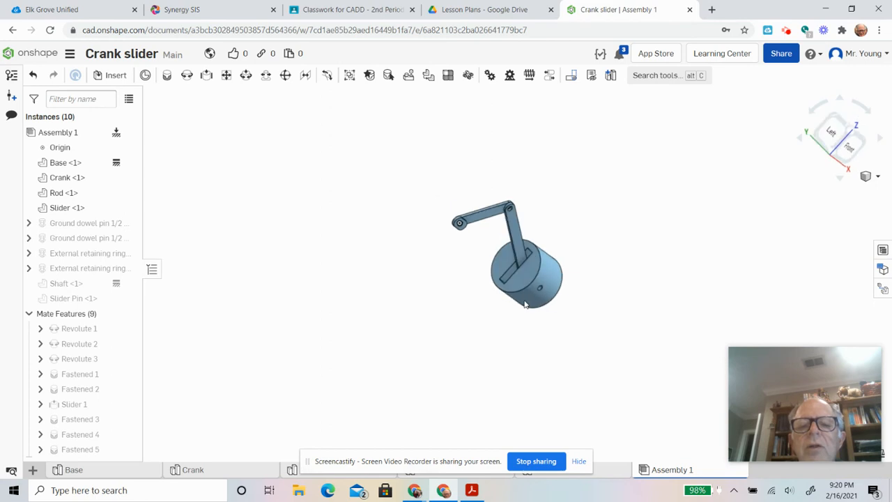
Orbit and zoom the assembly, then return to the isometric view.
left_click_drag(505, 251, 520, 263)
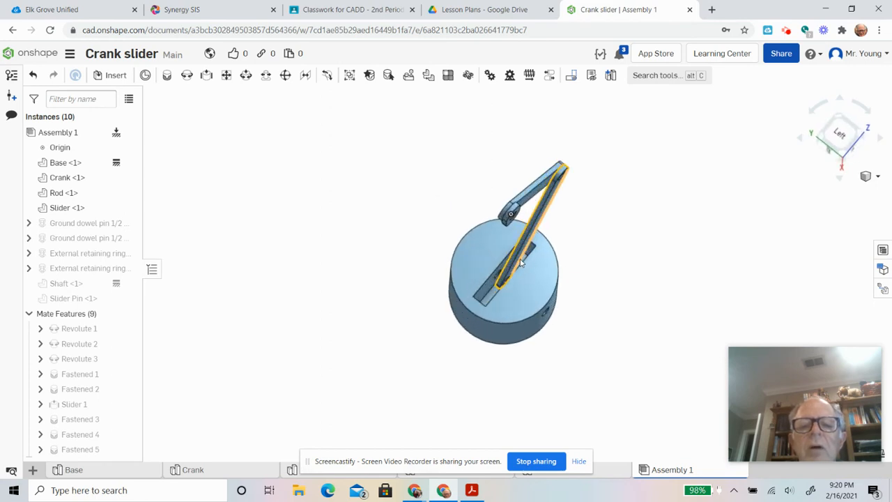
scroll("up", 3)
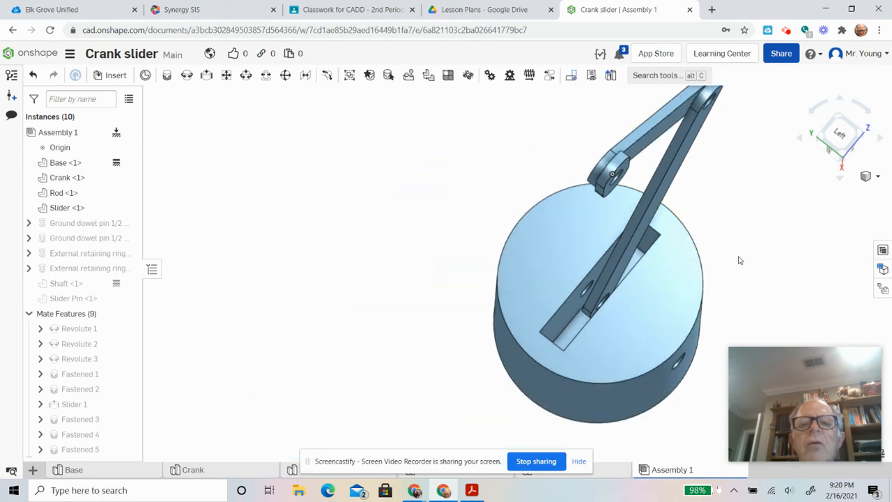
right_click(739, 260)
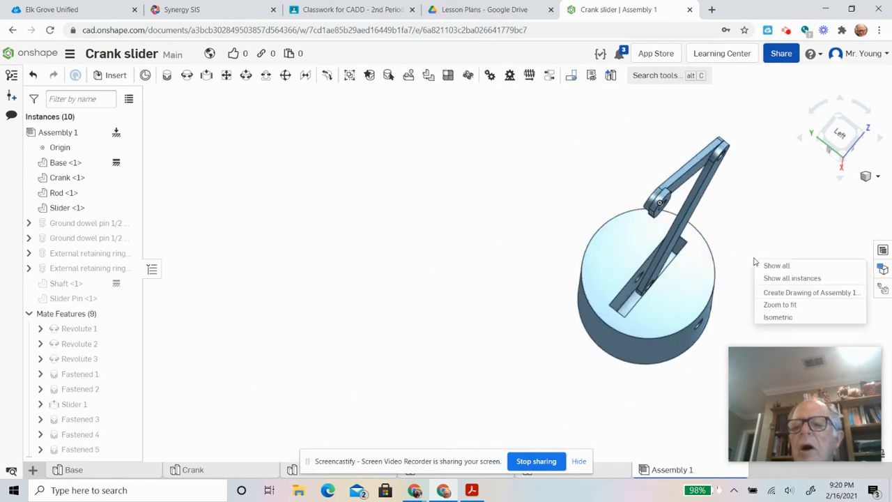
left_click(778, 317)
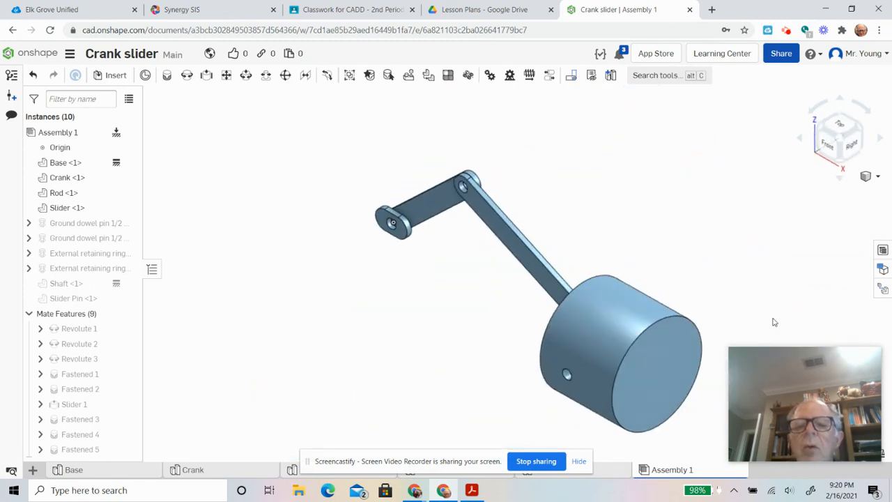